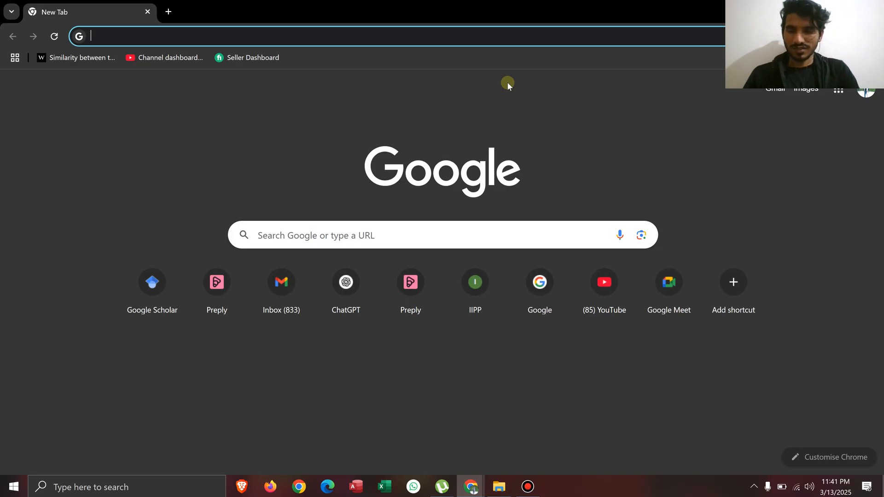
Step: Search Google for 'endnote 20 download up library'
type("endnote 20 download up")
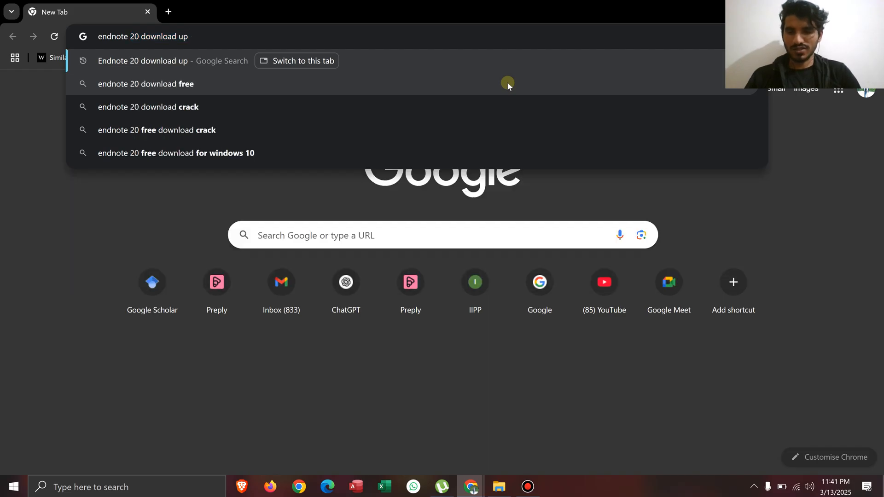
type("library")
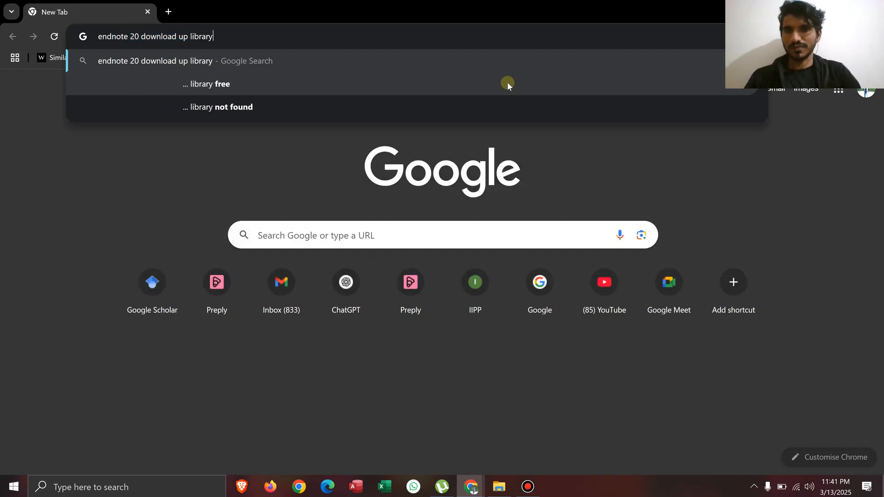
key("Return")
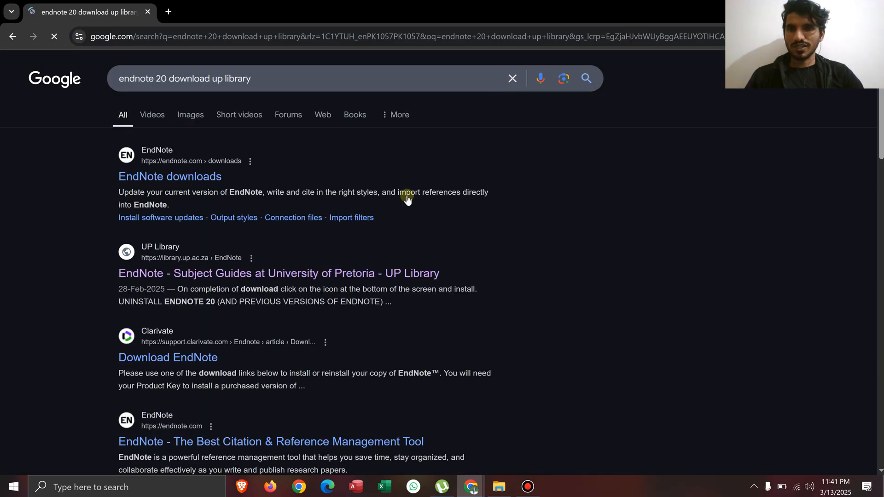
Step: Scroll the UP Library EndNote guide and open the Windows/Mac EndNote 21 download form in a new tab
scroll("down", 3)
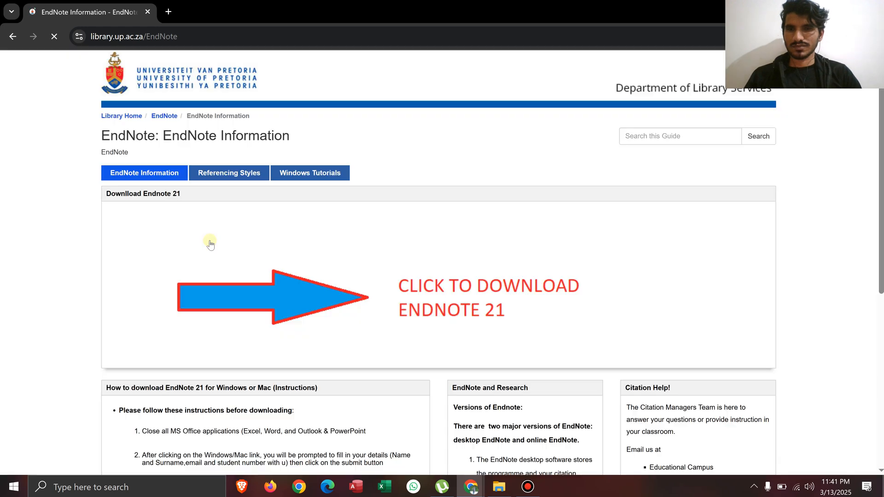
scroll("down", 3)
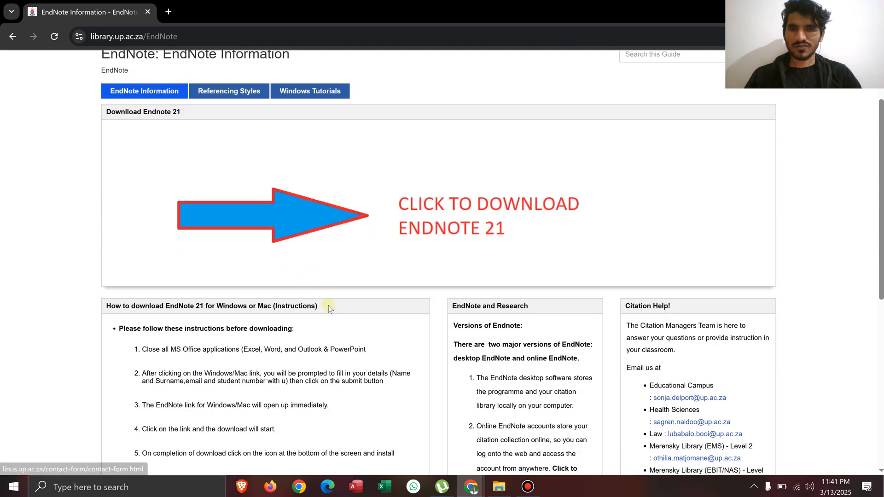
scroll("down", 3)
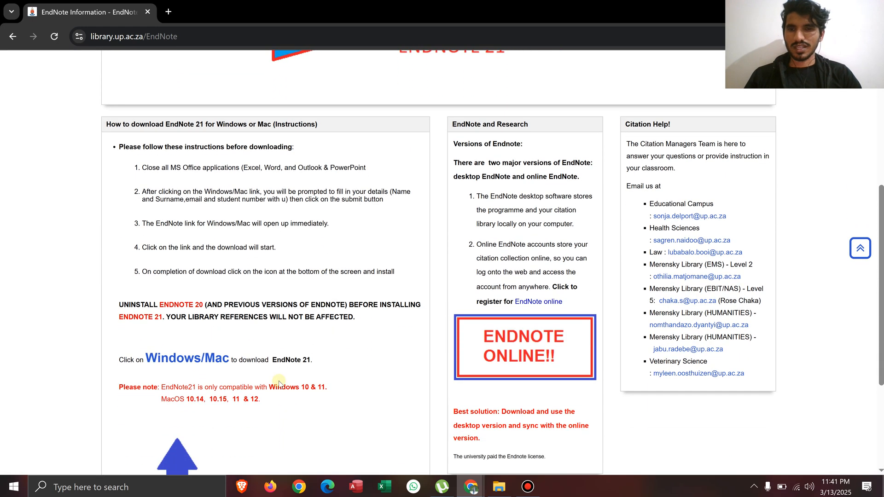
scroll("up", 3)
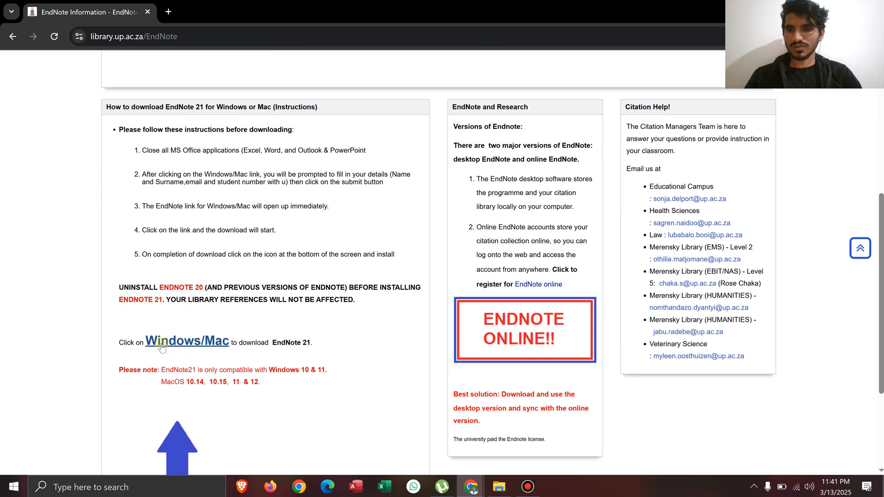
mouse_move(187, 342)
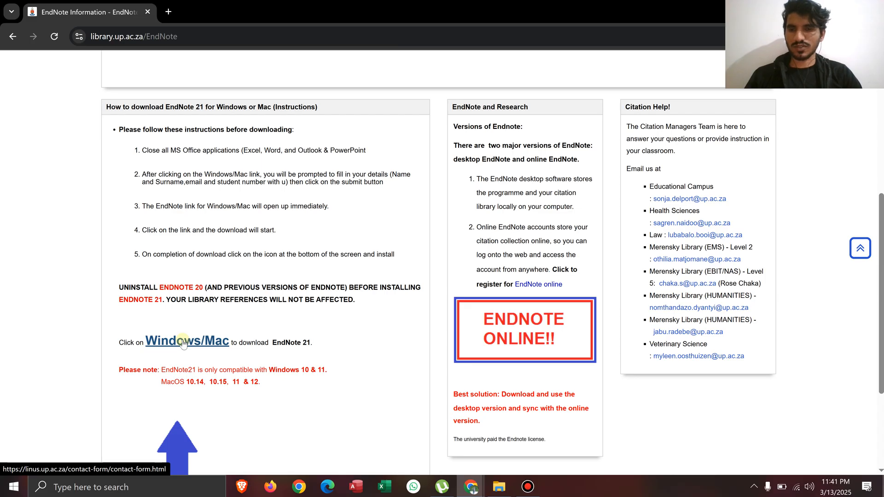
left_click(186, 341)
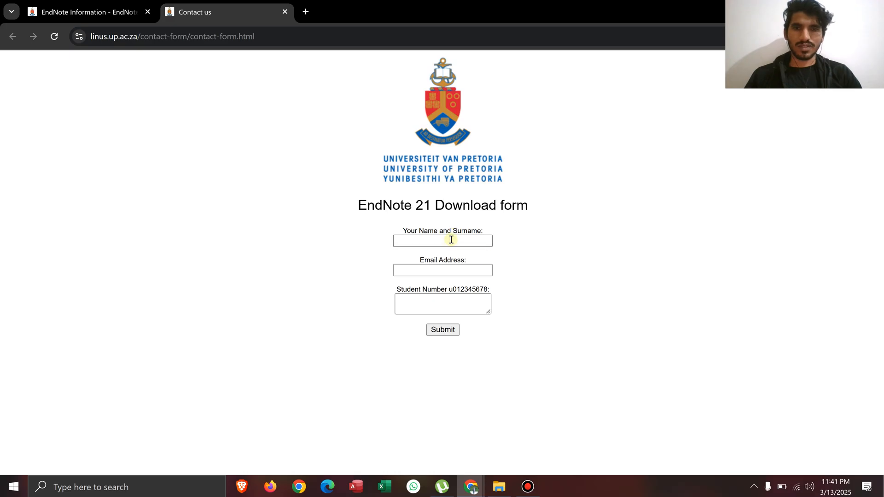
left_click(443, 241)
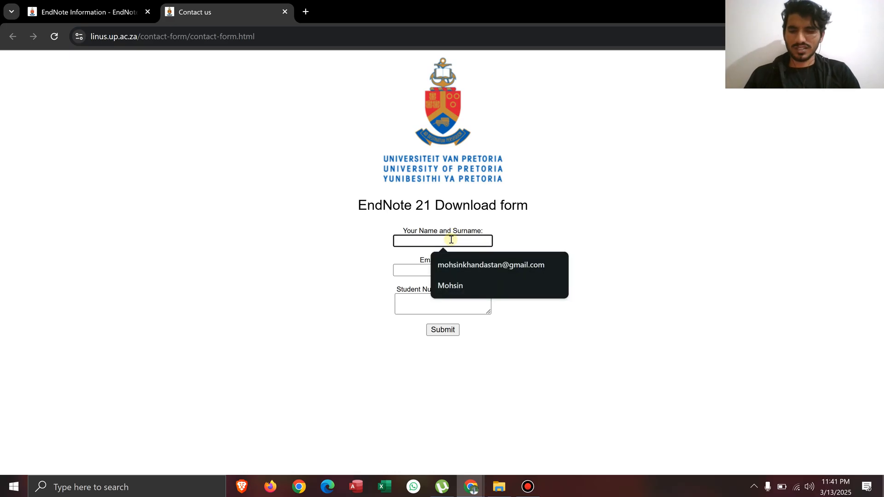
type("Mo")
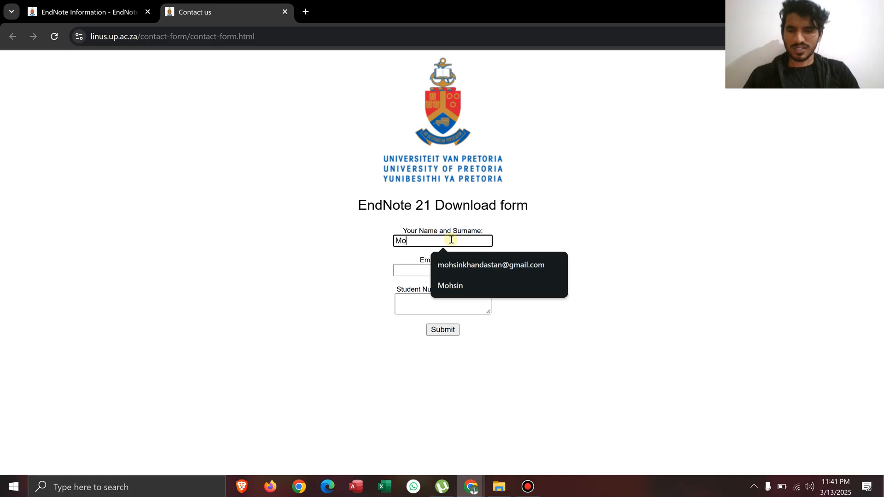
left_click(450, 285)
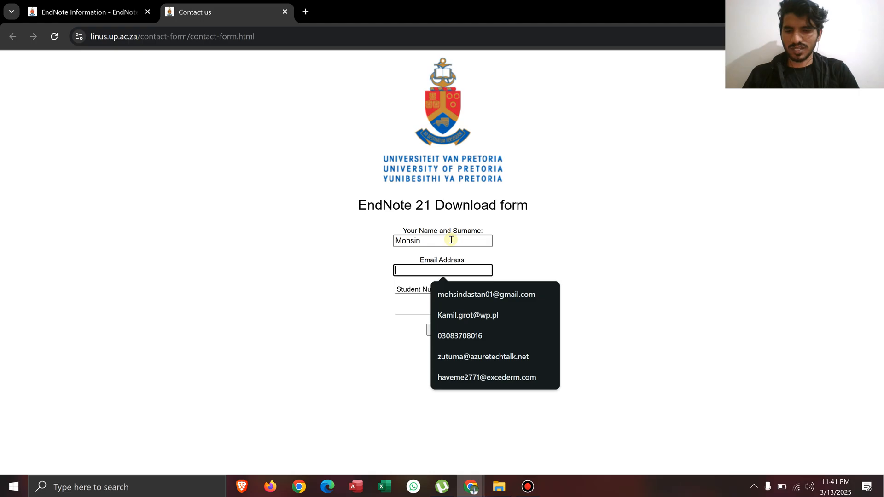
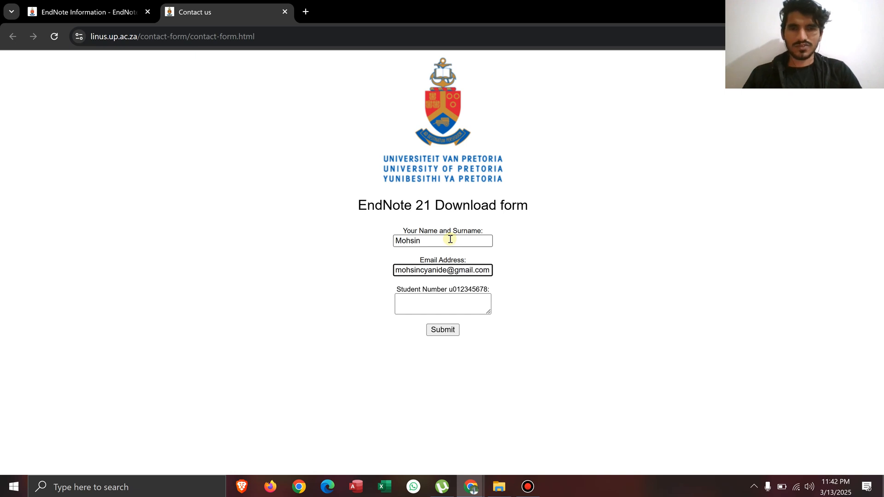
Step: Enter student number 123123 and submit the download form
left_click(442, 304)
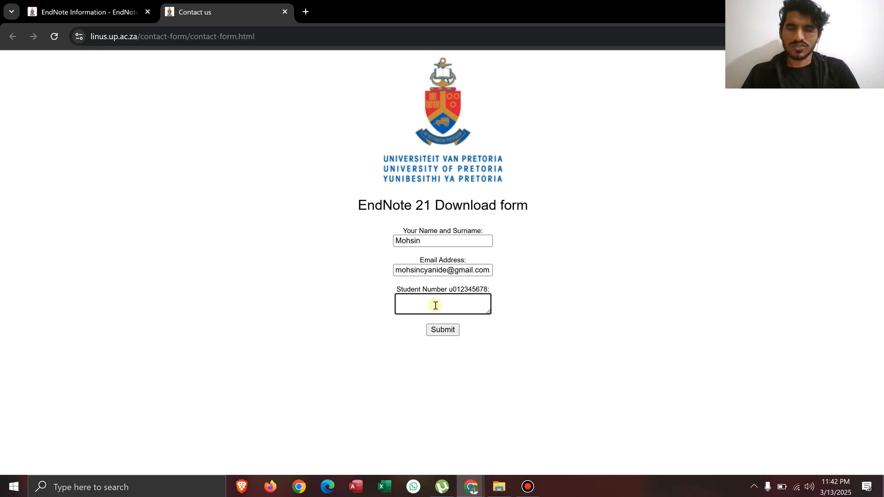
type("1231")
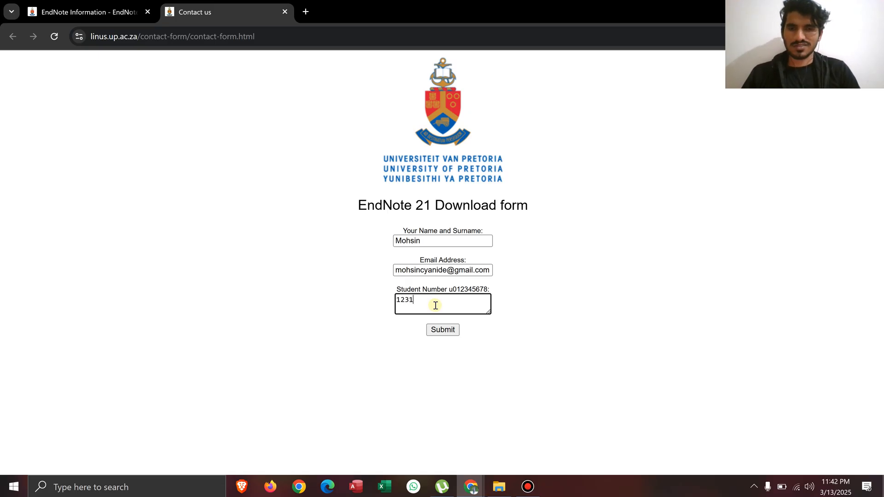
type("23")
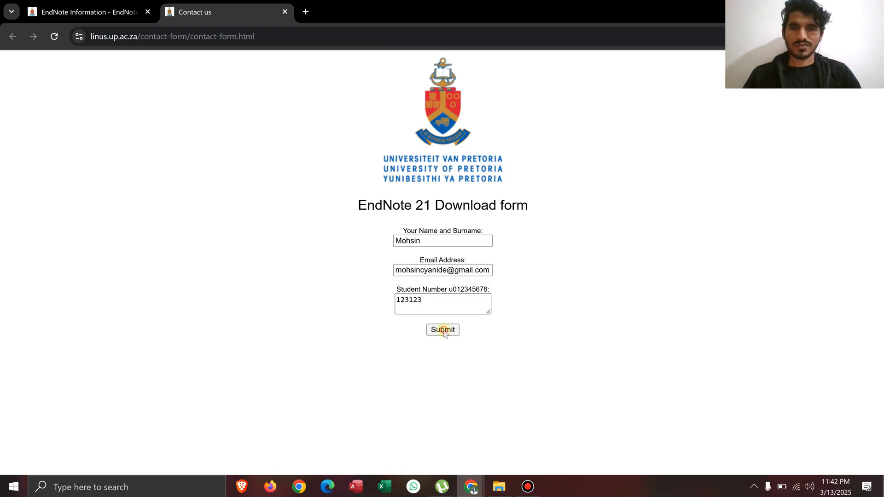
left_click(442, 330)
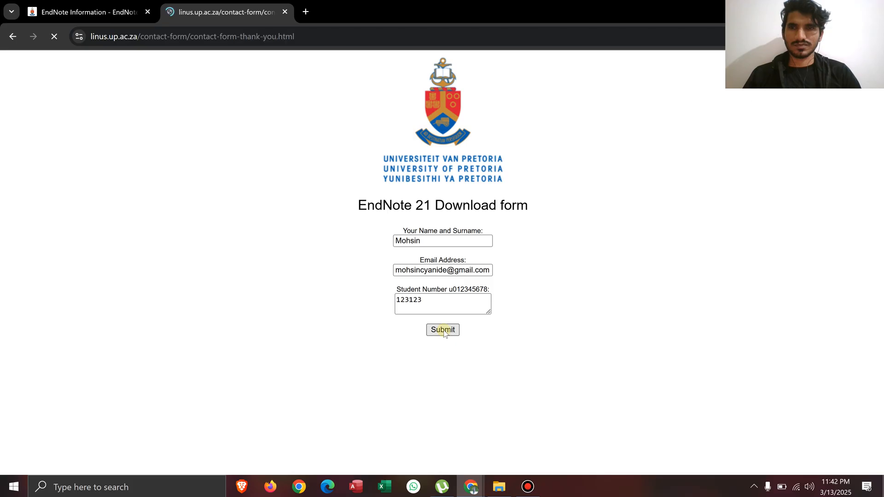
Step: Download the EndNote 21 for Windows installer (103 MB) from the thank-you page
left_click(442, 329)
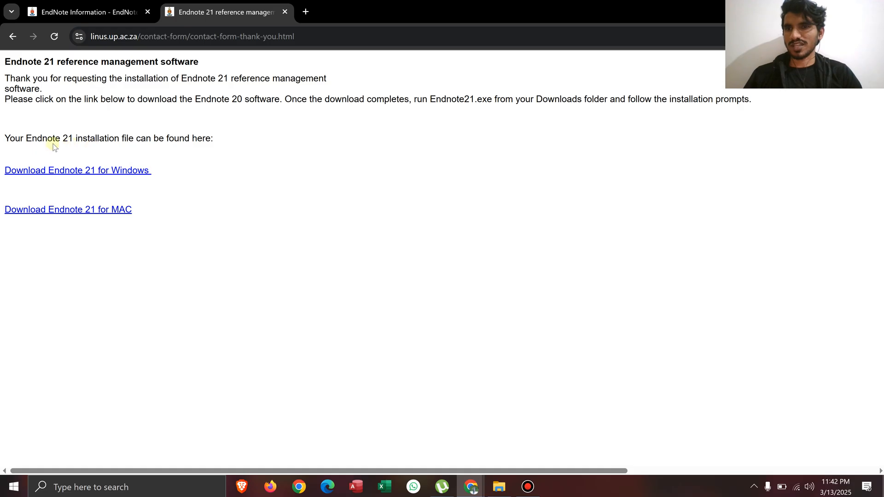
mouse_move(53, 173)
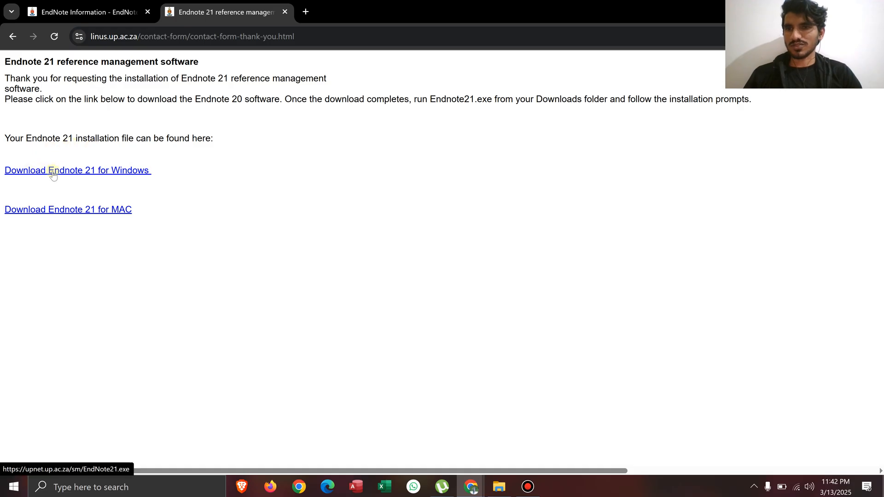
mouse_move(88, 201)
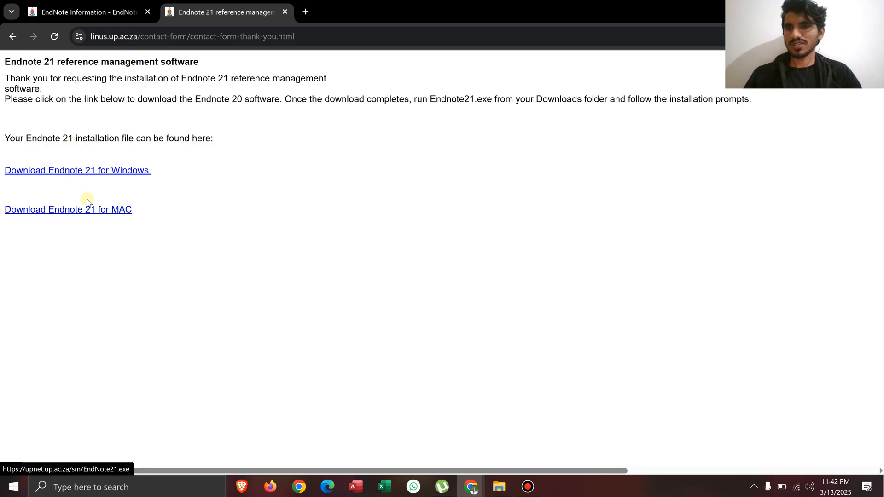
mouse_move(100, 170)
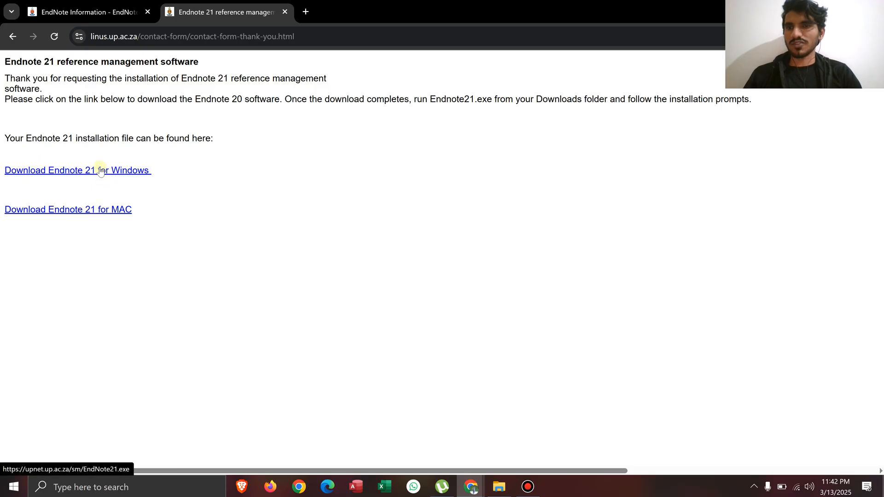
left_click(77, 170)
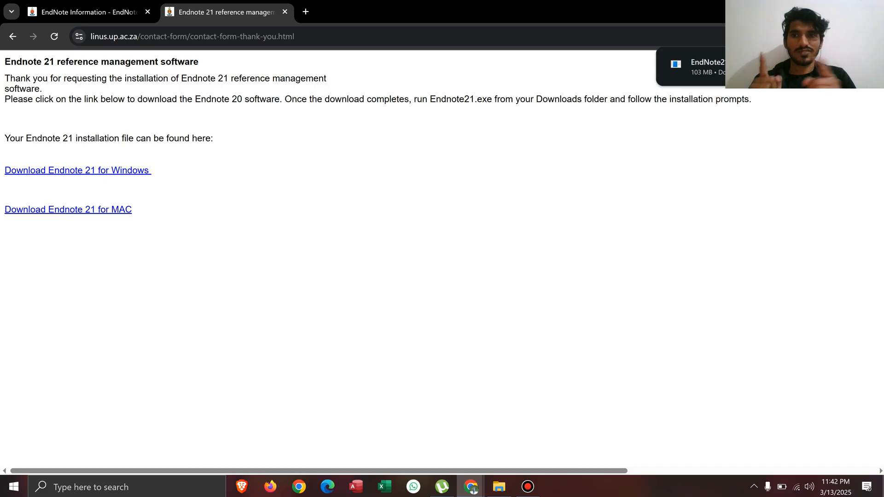
mouse_move(375, 82)
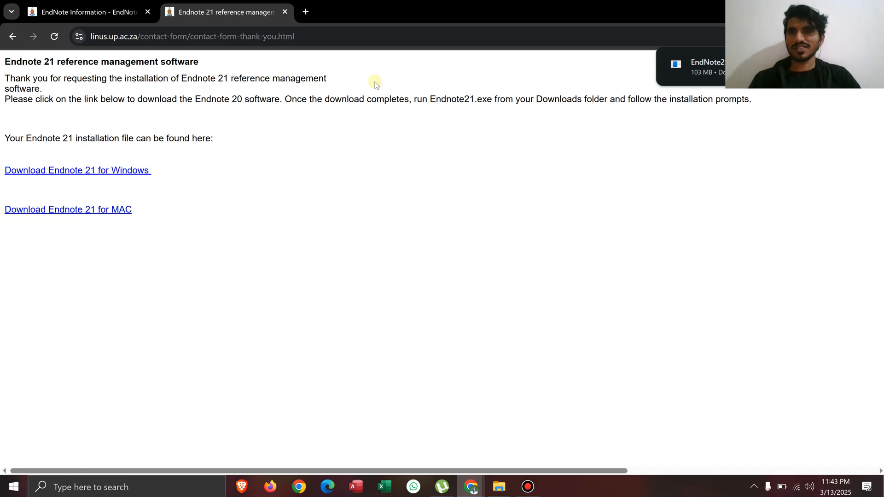